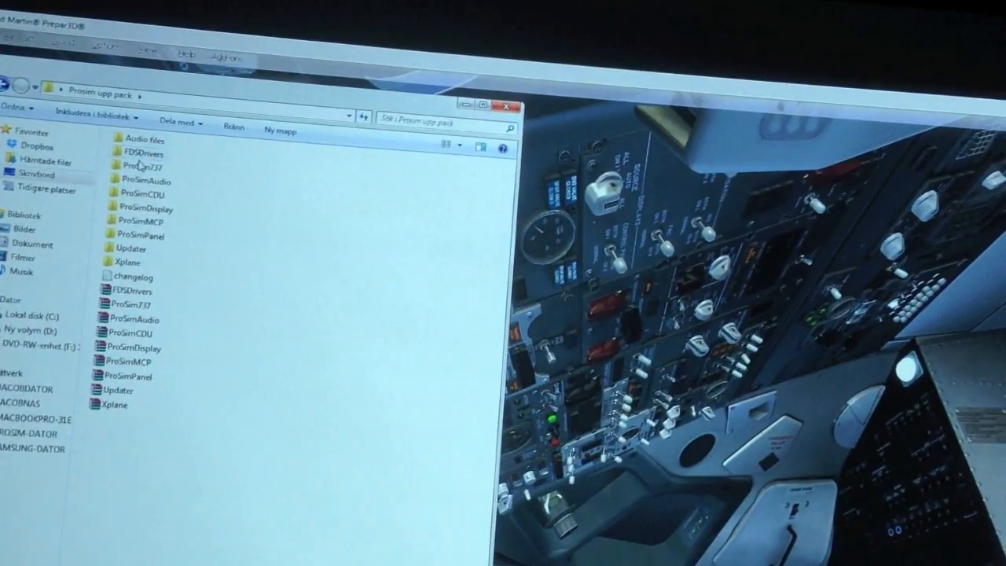
Browse into Audio files > 737NGX > Various and look through the PMDG_737 sound list.
{"action": "double_click", "coordinate": [148, 139]}
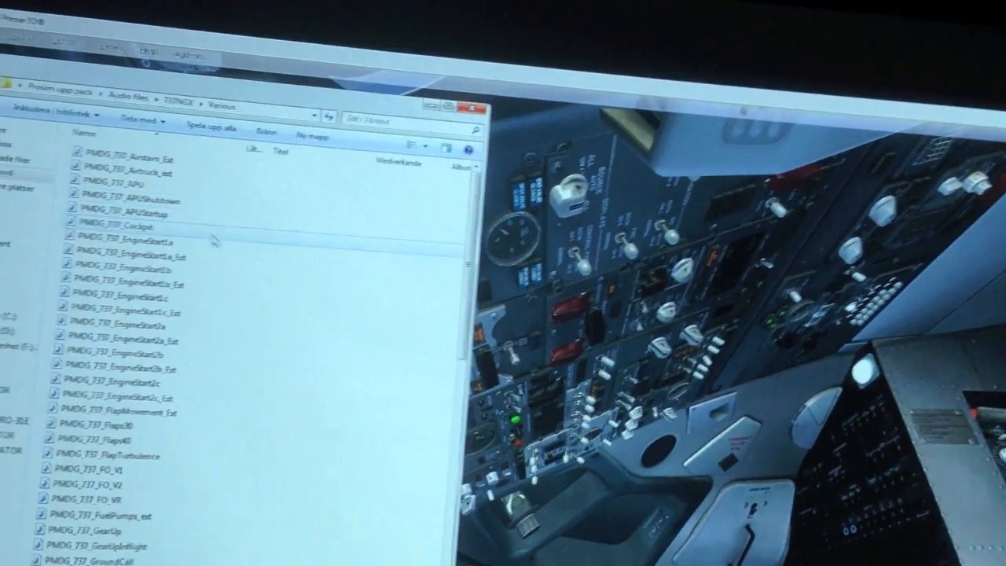
{"action": "scroll", "scroll_direction": "down", "scroll_amount": 3}
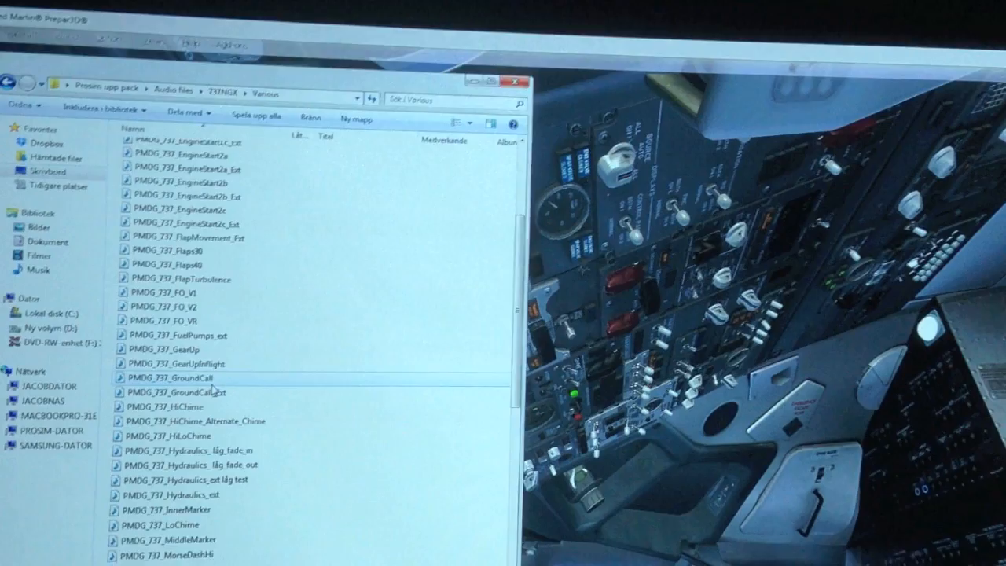
{"action": "scroll", "scroll_direction": "down", "scroll_amount": 3}
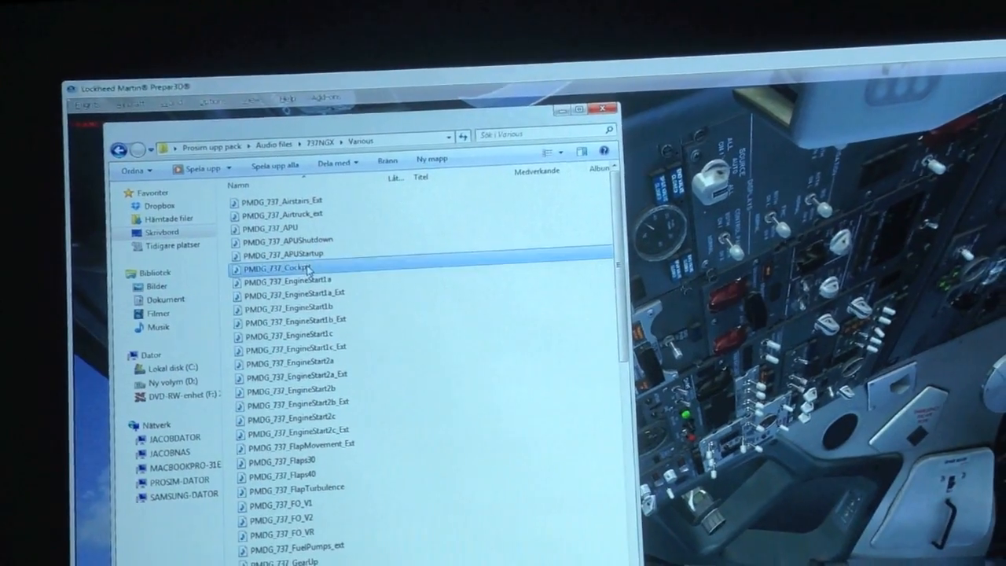
Play the PMDG_737_Cockpit sound from Explorer to hear it.
{"action": "double_click", "coordinate": [283, 267]}
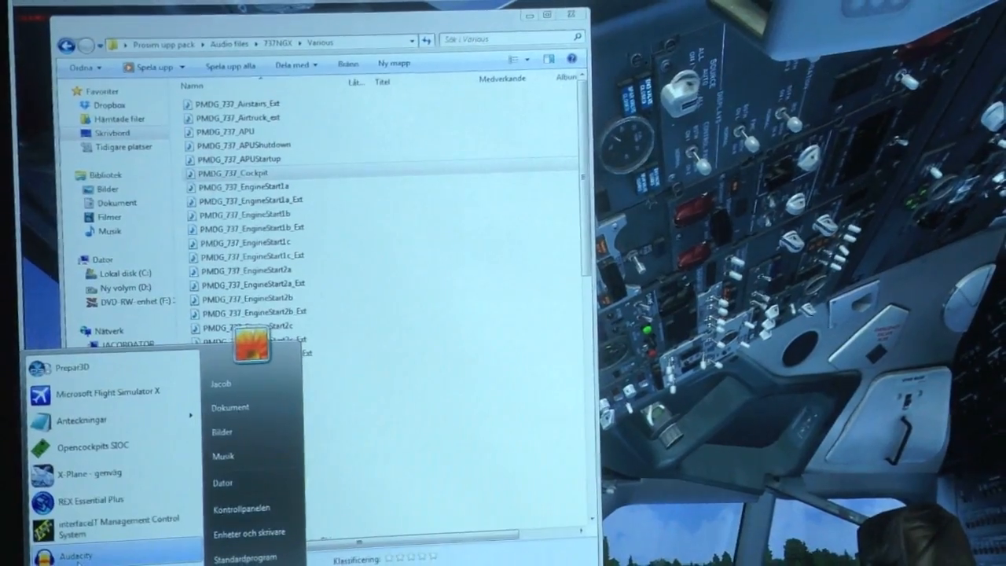
Launch Audacity and browse its Open dialog into the cockpit sound folder.
{"action": "left_click", "coordinate": [75, 552]}
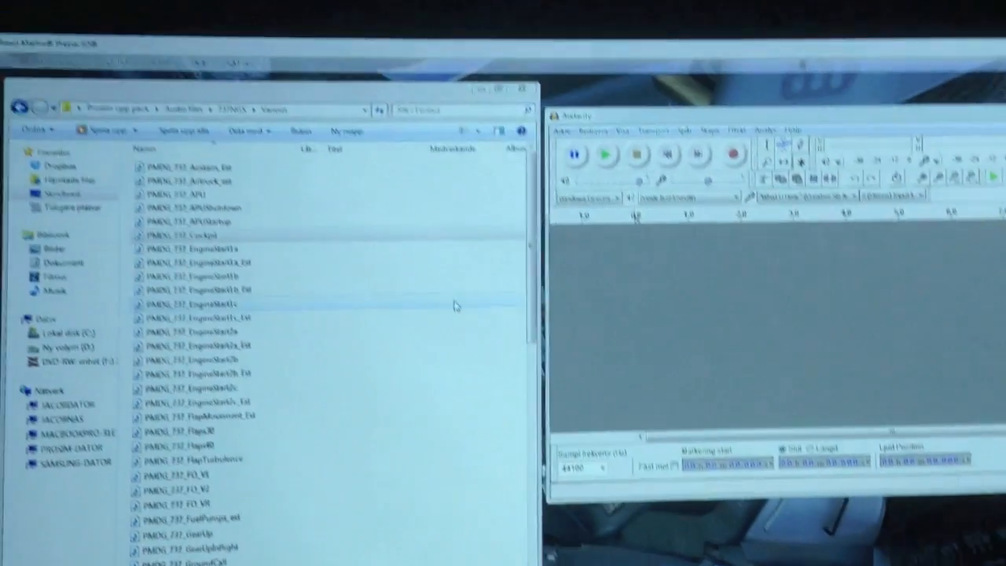
{"action": "left_click", "coordinate": [575, 120]}
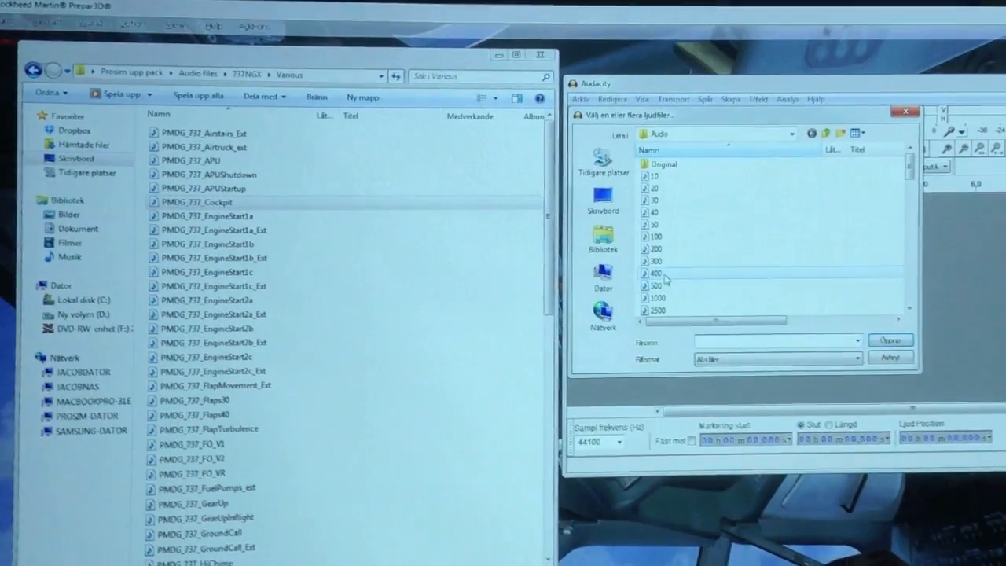
{"action": "left_click", "coordinate": [657, 273]}
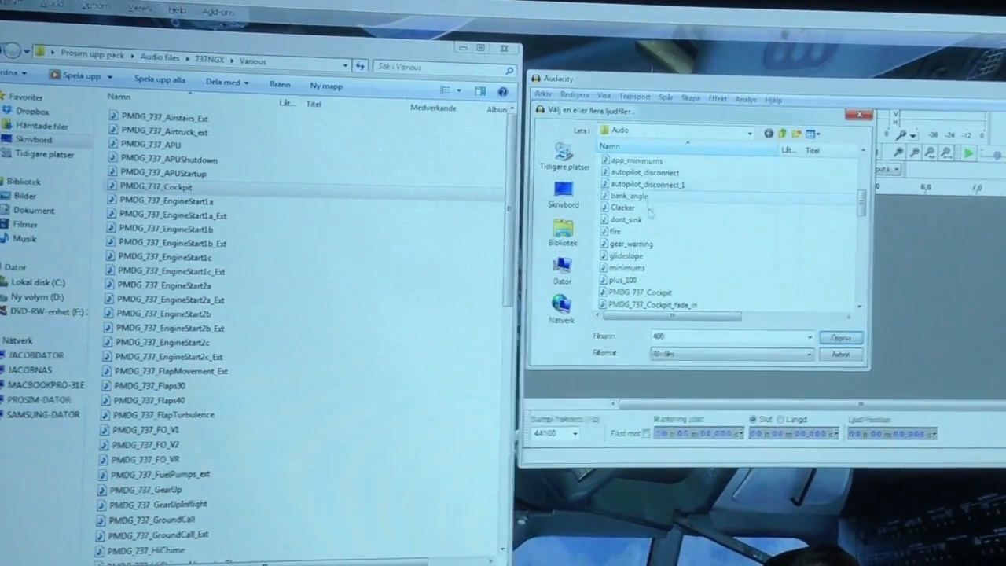
Load PMDG_737_Cockpit into Audacity as a stereo track.
{"action": "scroll", "scroll_direction": "down", "scroll_amount": 3}
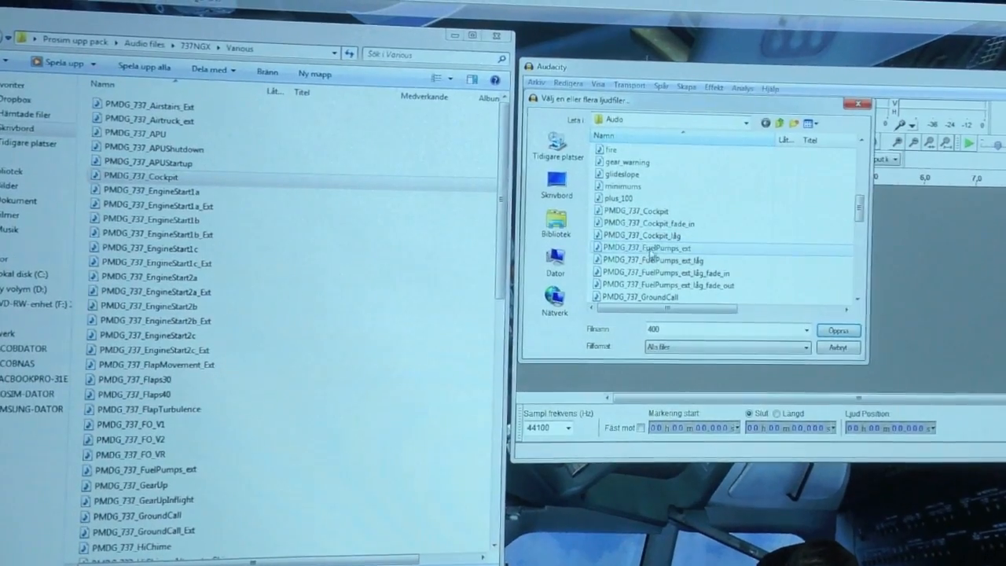
{"action": "left_click", "coordinate": [837, 330]}
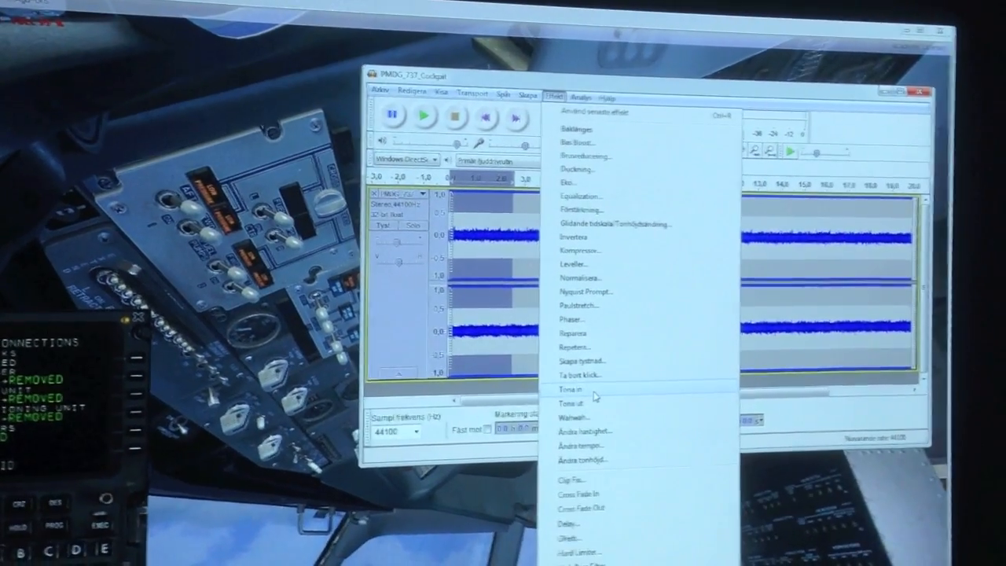
Apply Fade In to the cockpit sound's opening, preview it, and start the export.
{"action": "left_click", "coordinate": [572, 390]}
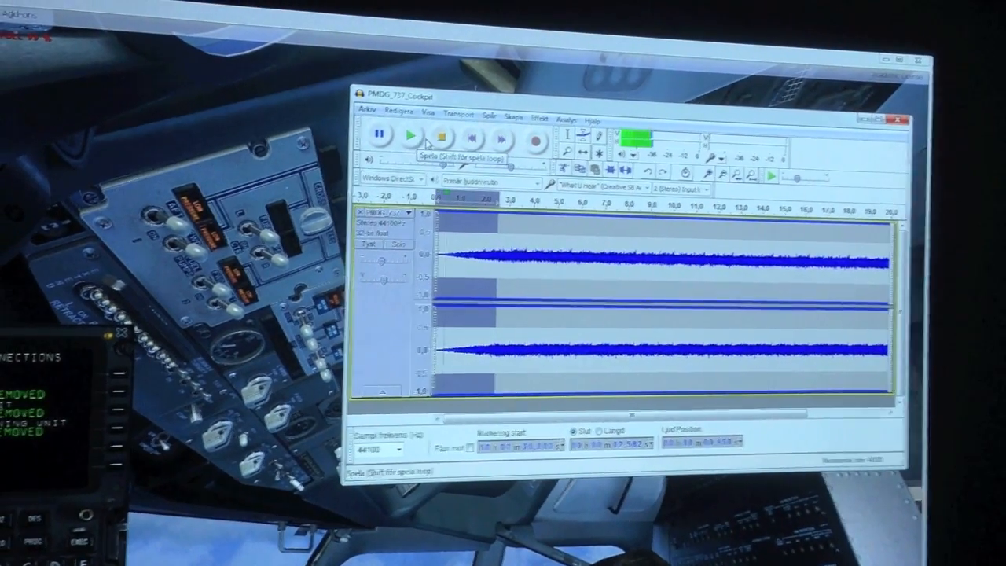
{"action": "left_click", "coordinate": [374, 120]}
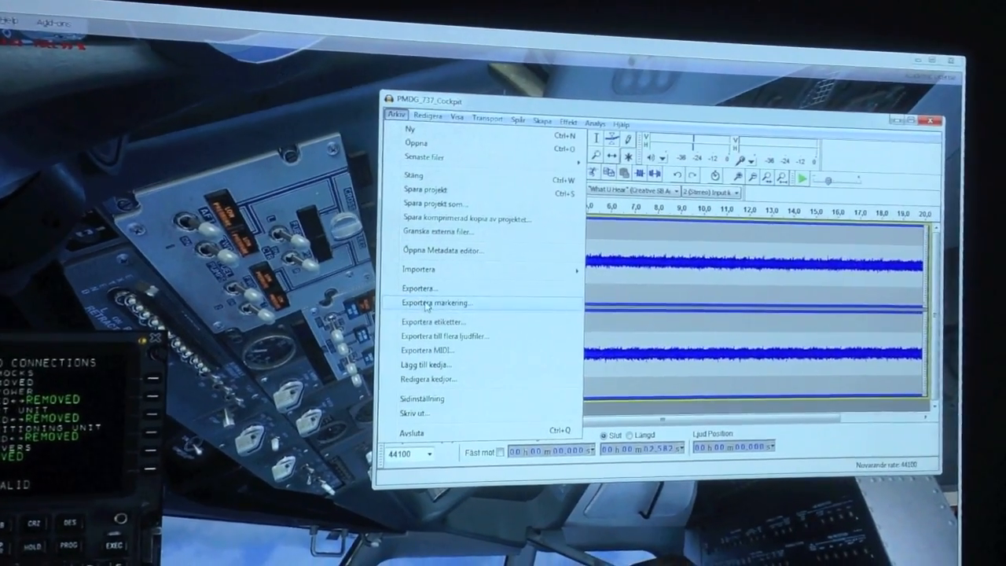
{"action": "left_click", "coordinate": [420, 288]}
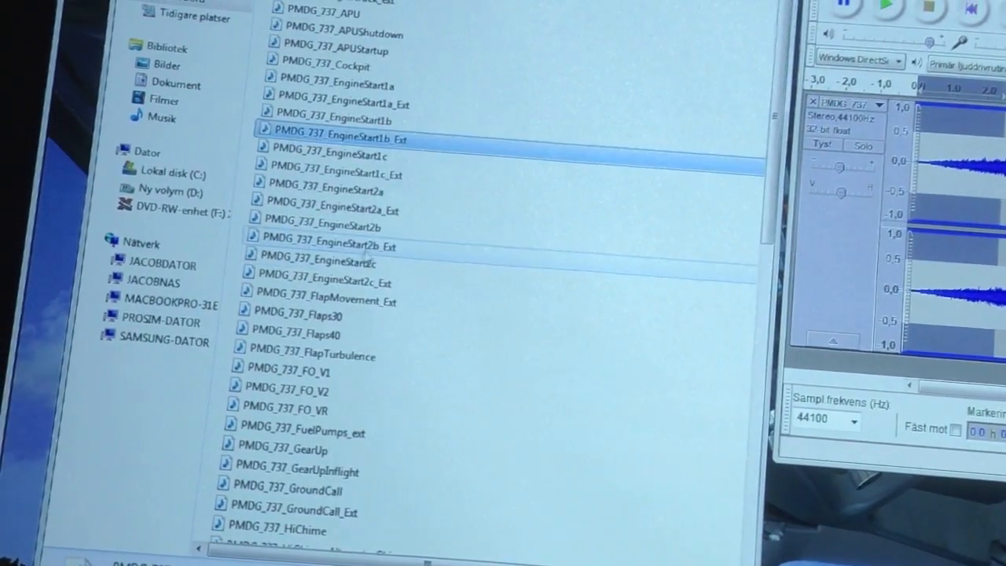
Save over the original cockpit file and choose PMDG_737_Packs_tlg to edit next.
{"action": "scroll", "scroll_direction": "down", "scroll_amount": 3}
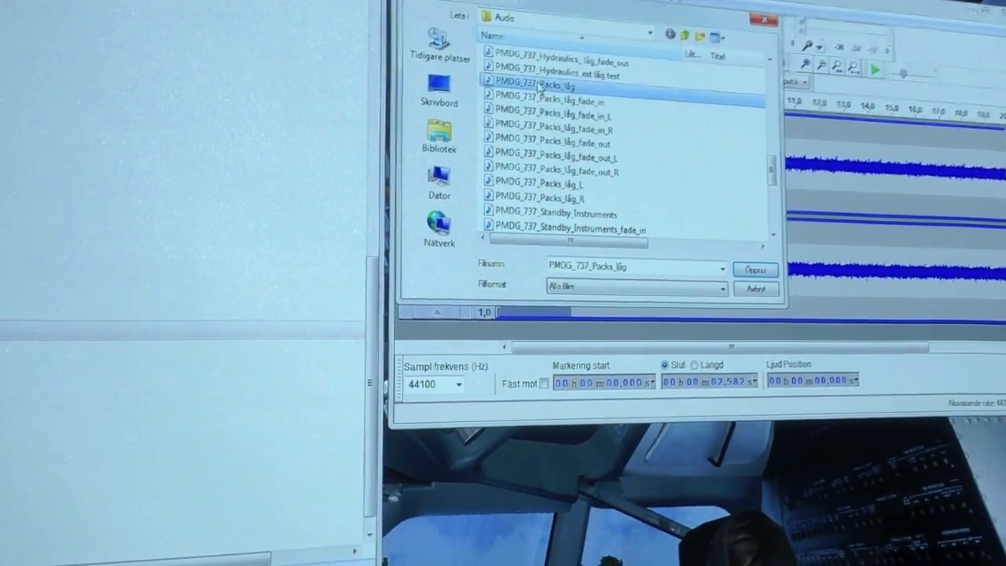
Load the PMDG_737_Packs_tlg sound into Audacity for editing.
{"action": "left_click", "coordinate": [753, 270]}
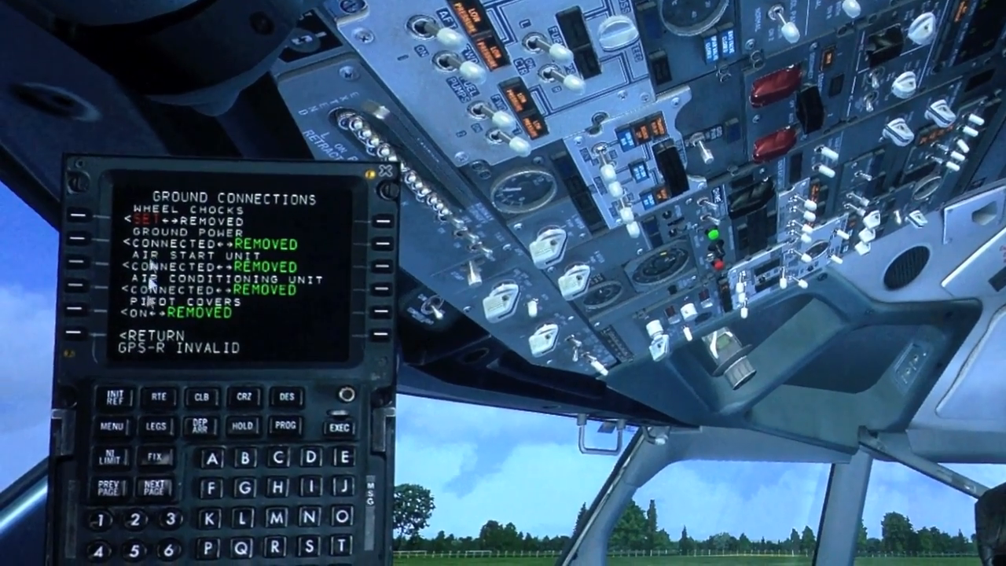
Return from the FMC Ground Connections page to the FS ACTIONS menu.
{"action": "left_click", "coordinate": [82, 347]}
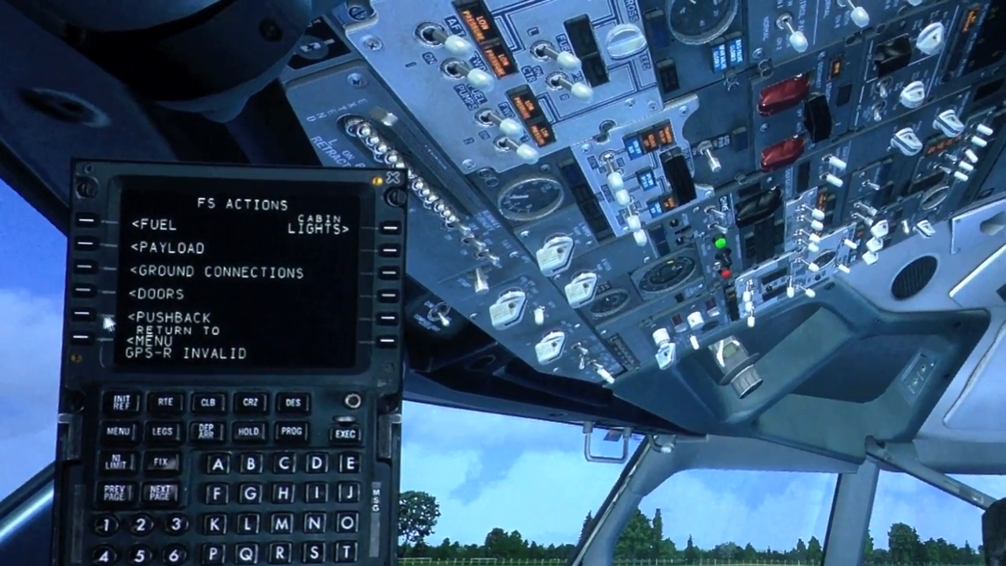